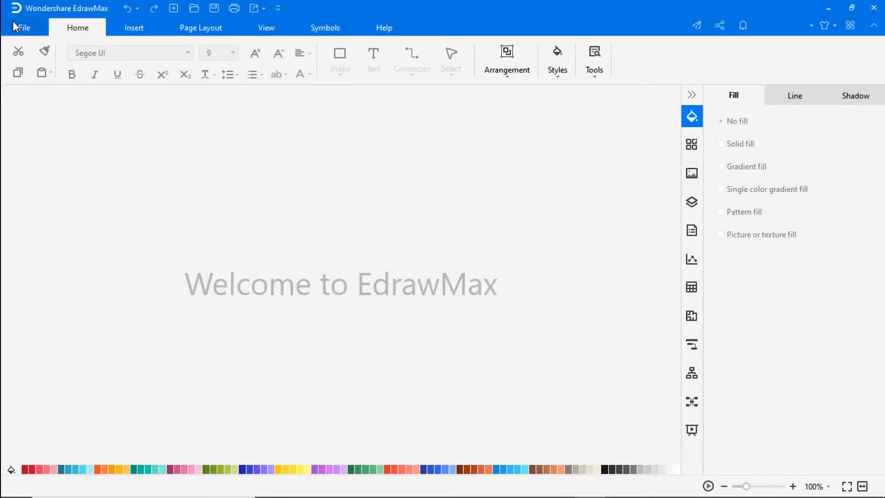
Show the Workflow Diagram templates under the Flowchart category of the new-document gallery
left_click(22, 28)
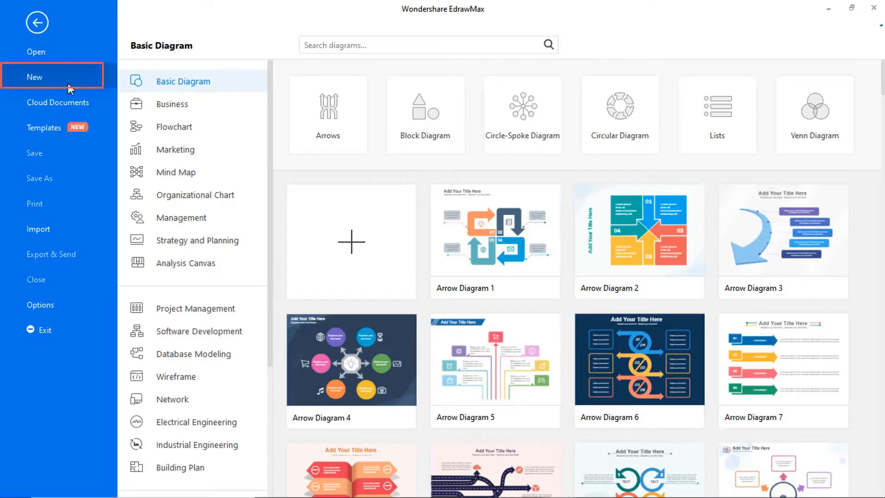
left_click(174, 126)
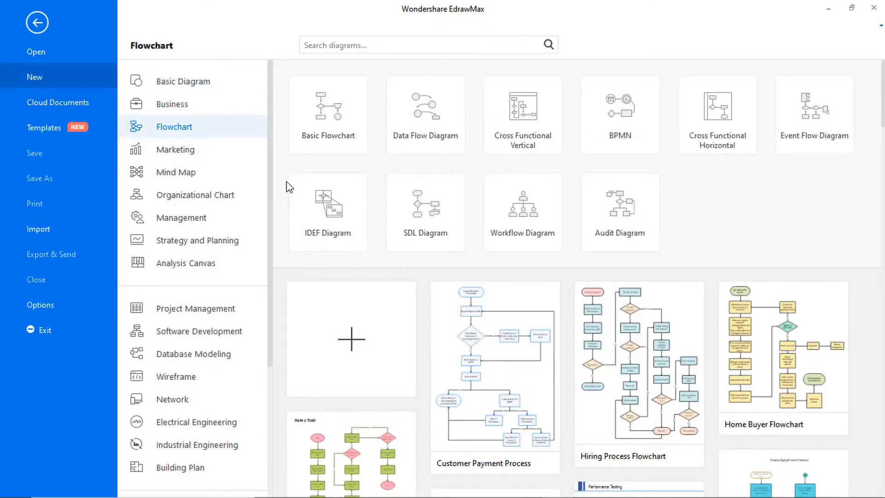
left_click(522, 212)
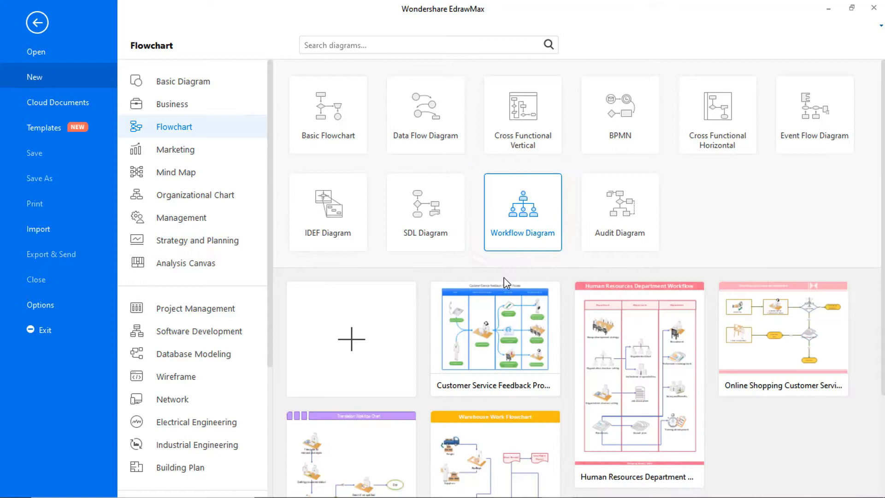
mouse_move(500, 337)
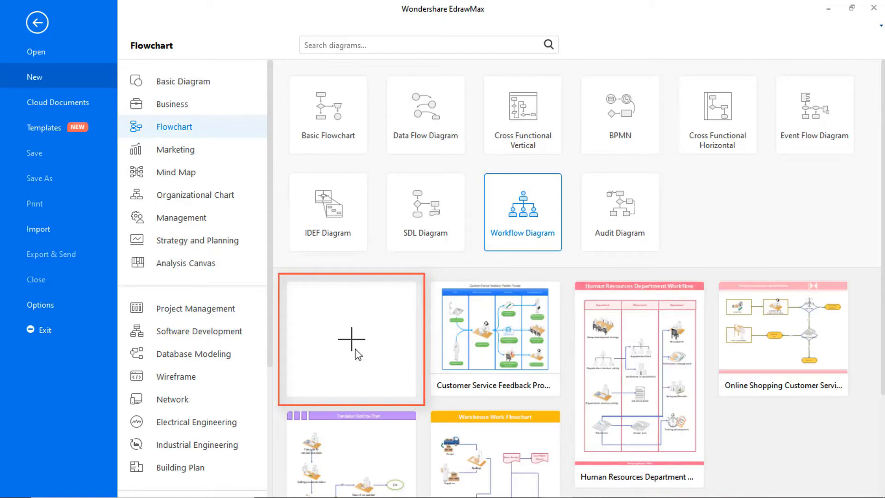
Build a blank four-lane vertical swimlane with blue headers: Caller, Customer Service telephone, Coping plan, Dispatch Department
left_click(351, 339)
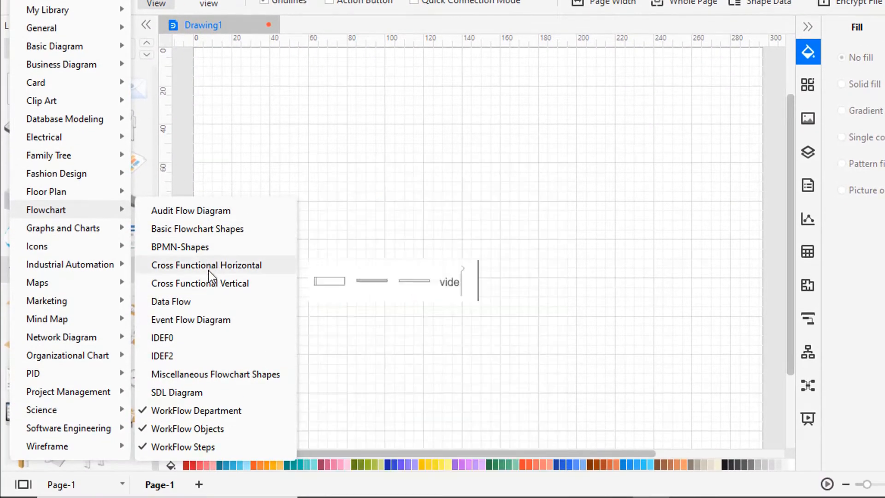
left_click(199, 283)
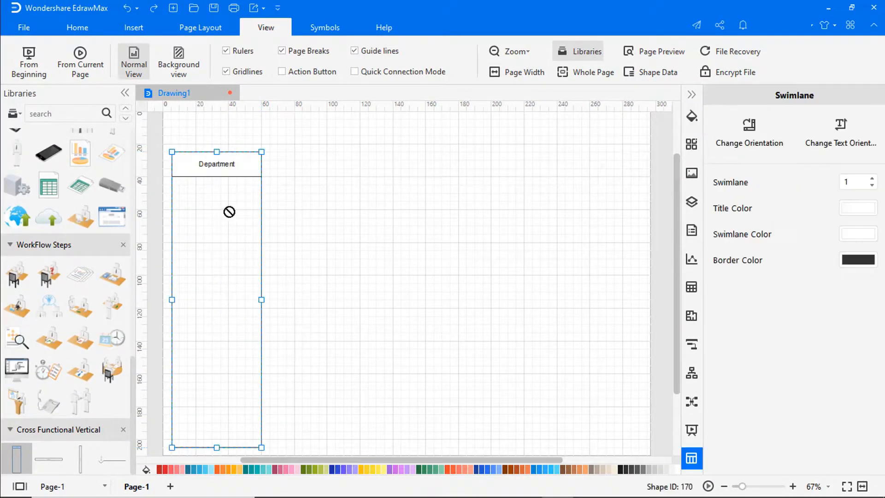
left_click(857, 260)
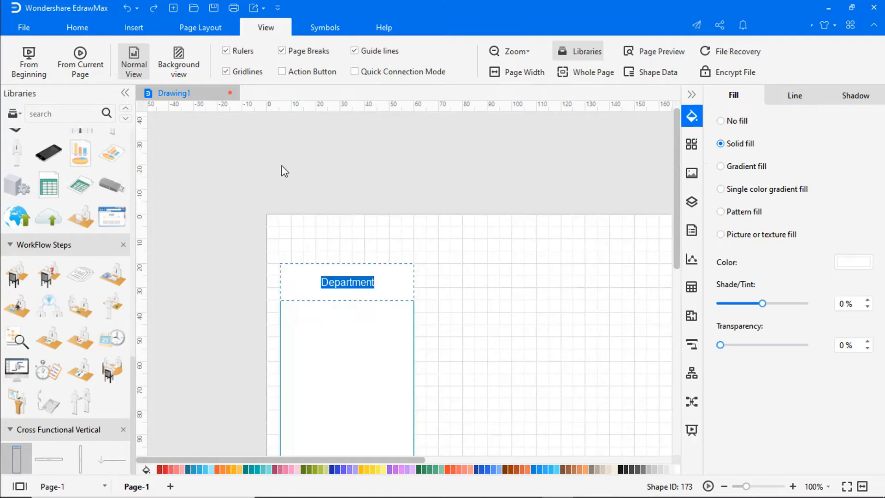
left_click(721, 166)
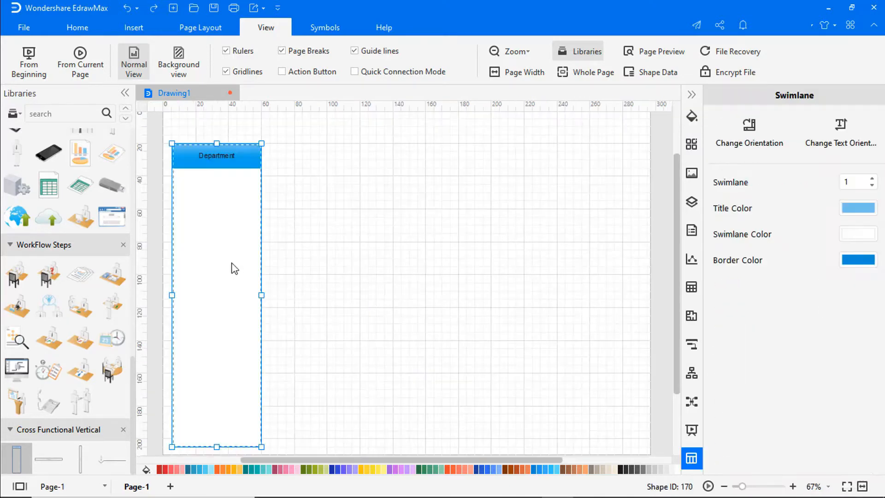
left_click(864, 178)
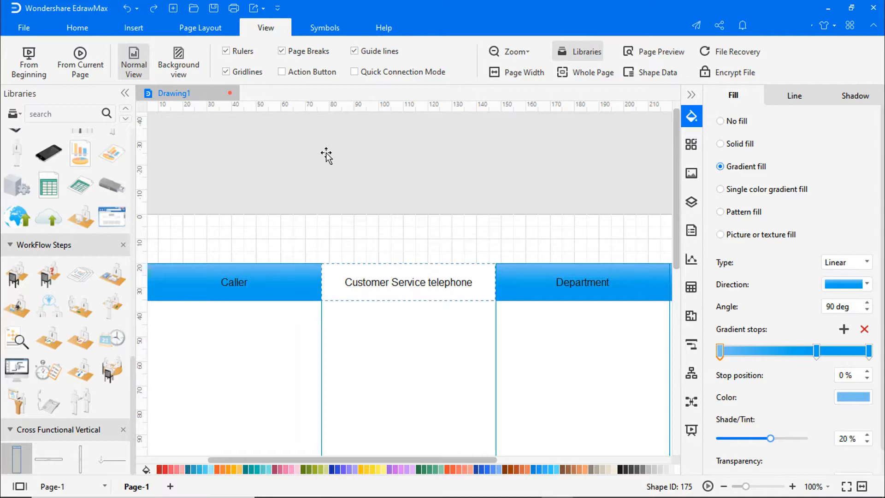
scroll("right", 3)
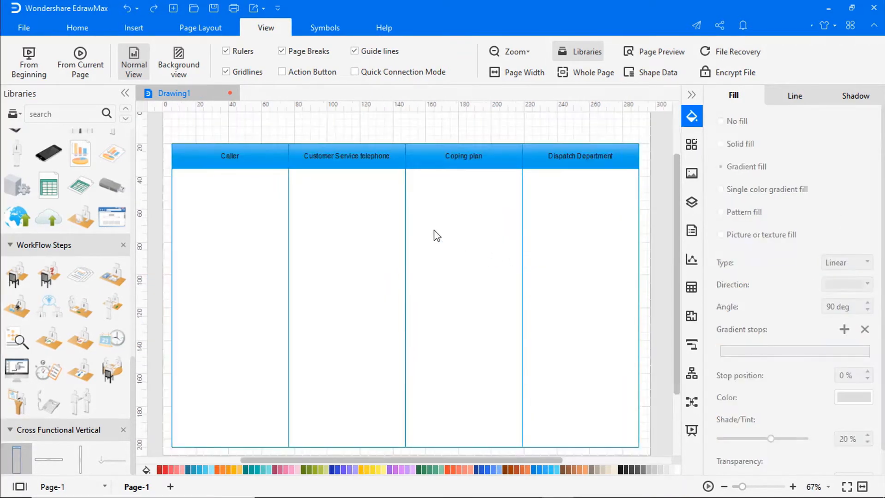
Add the title 'Customer Service Feedback Problem Process' above the lanes in italic, size 20
left_click(77, 27)
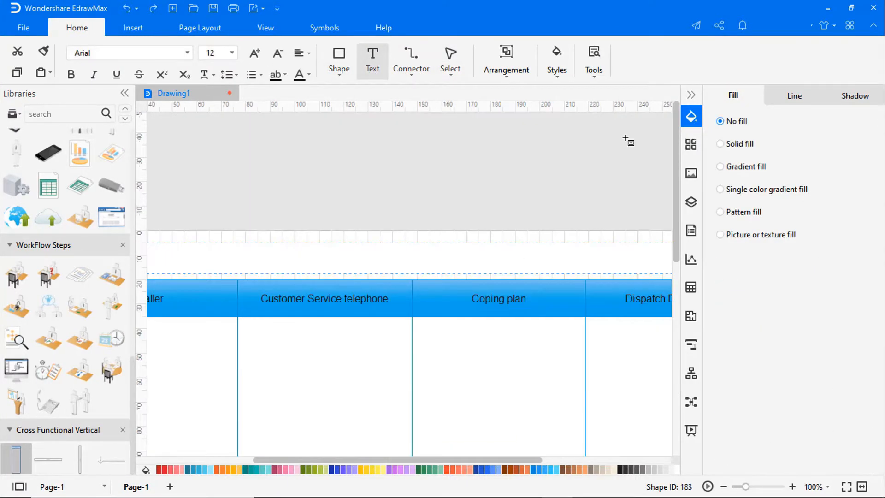
type("Customer Service Feedback Problem")
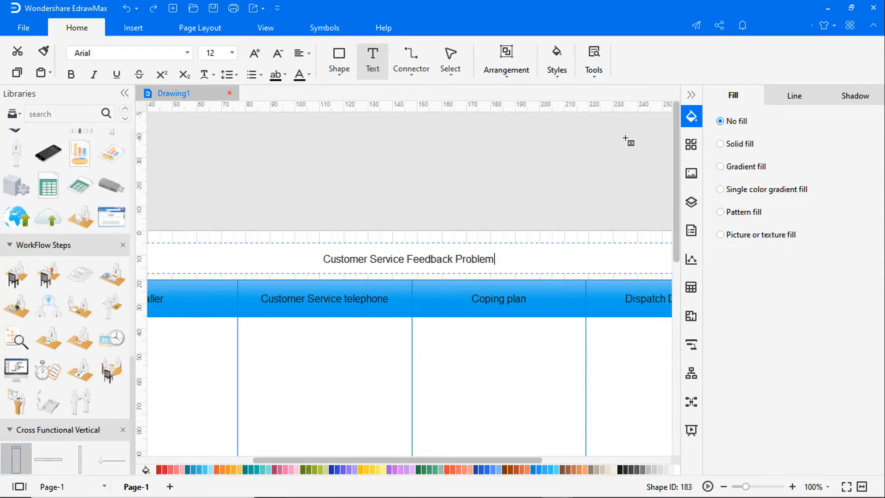
type("Process")
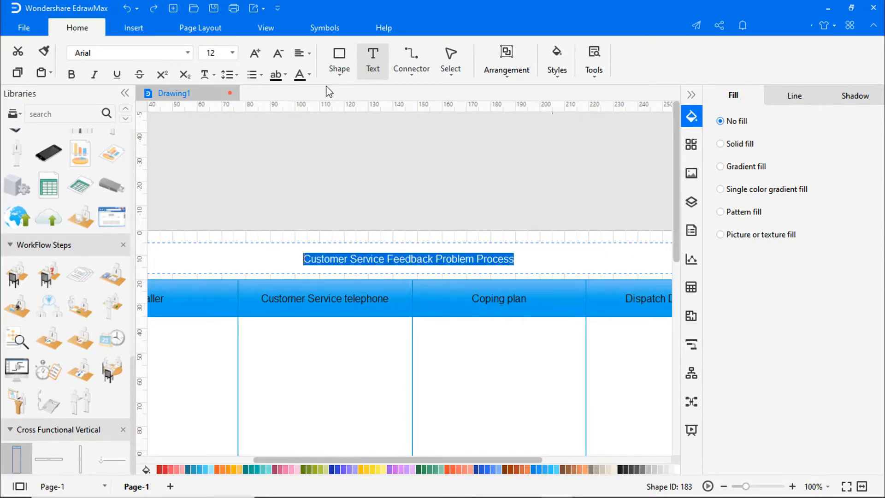
left_click(231, 53)
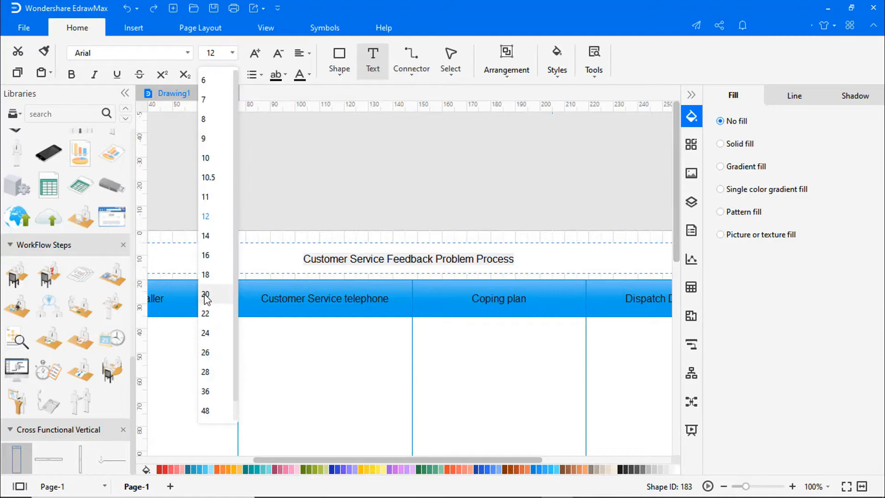
left_click(206, 293)
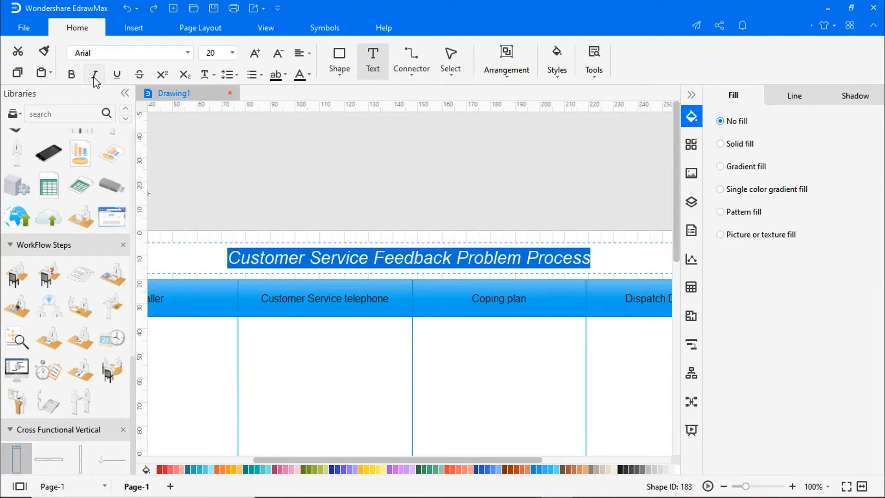
left_click(724, 486)
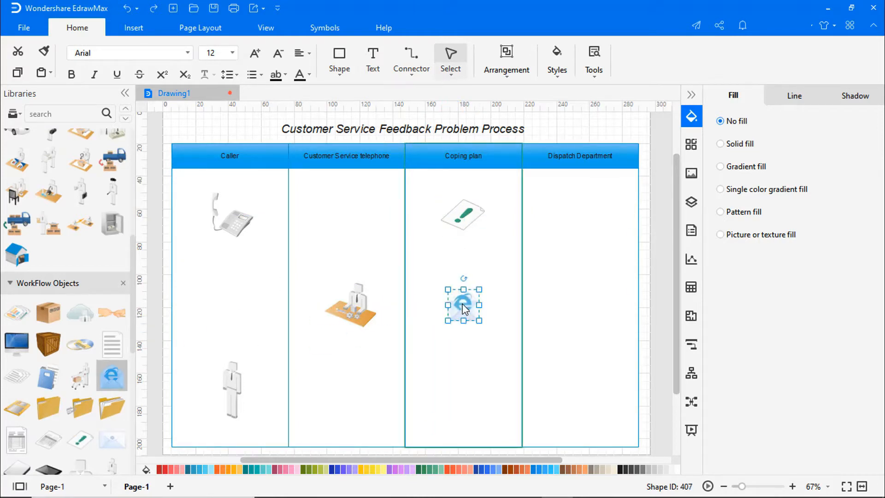
Line up the headset worker figure in the Dispatch Department lane
scroll("down", 3)
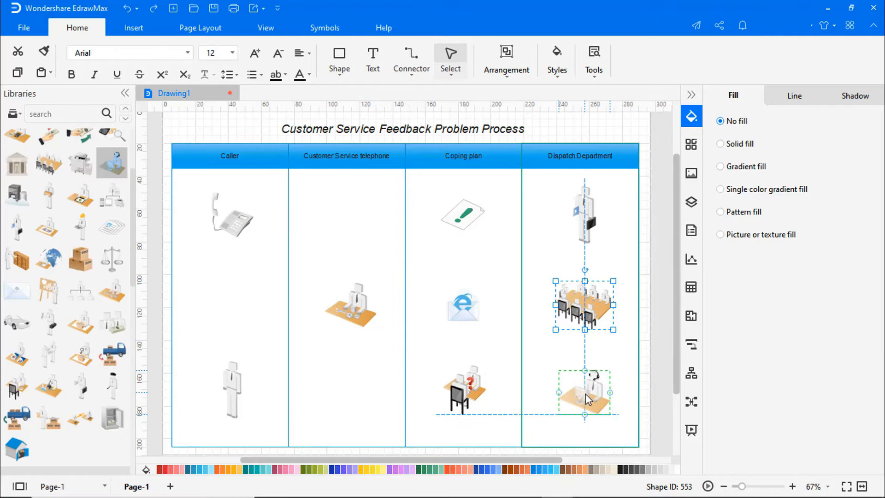
left_click(585, 390)
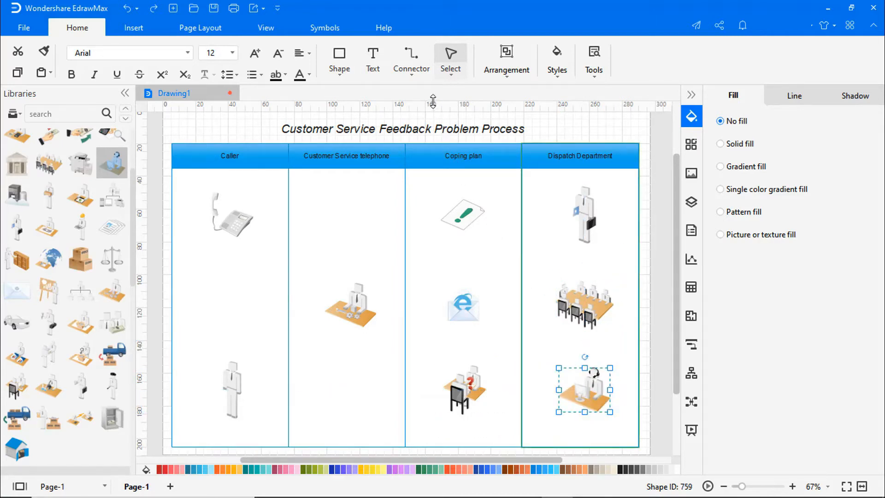
Set the connector style to Curved Connector for linking the icons
left_click(410, 59)
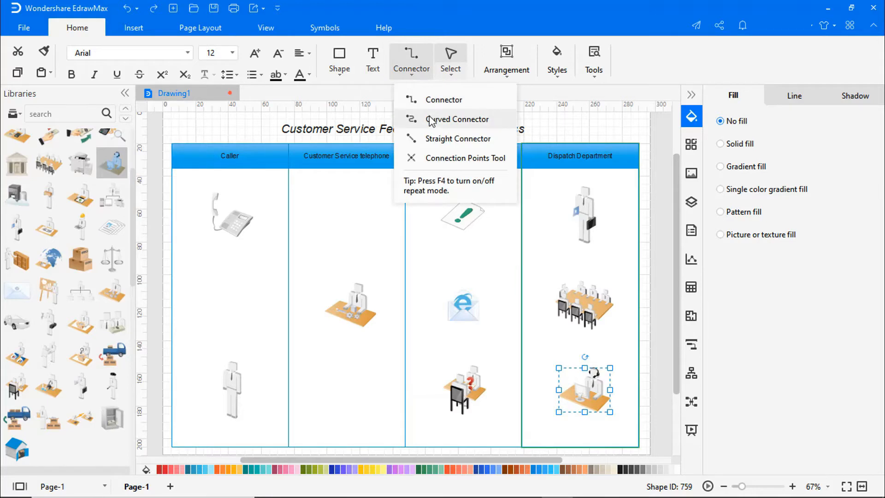
left_click(302, 195)
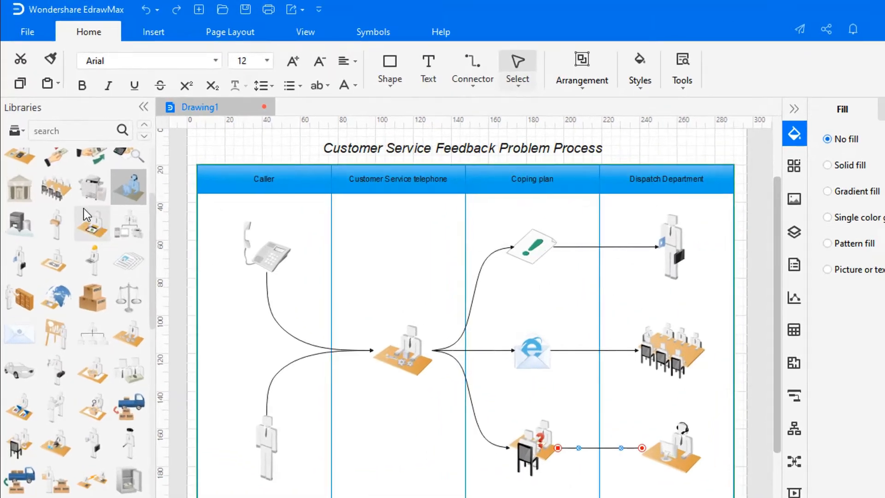
Add rounded label shapes from Basic Drawing Shapes with a gradient fill and green outline
left_click(13, 131)
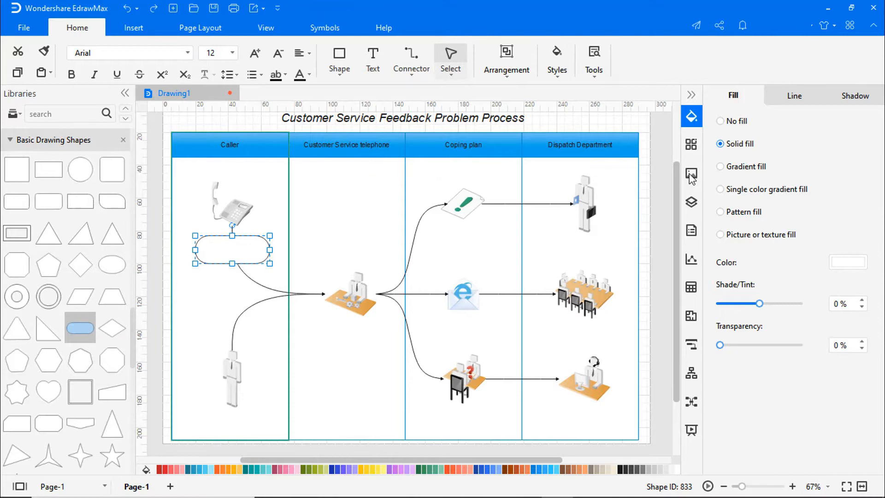
left_click(720, 166)
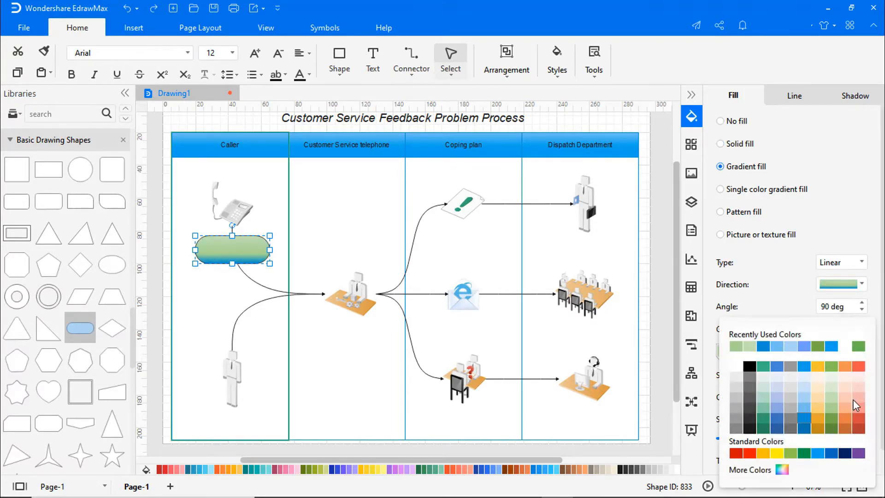
left_click(794, 96)
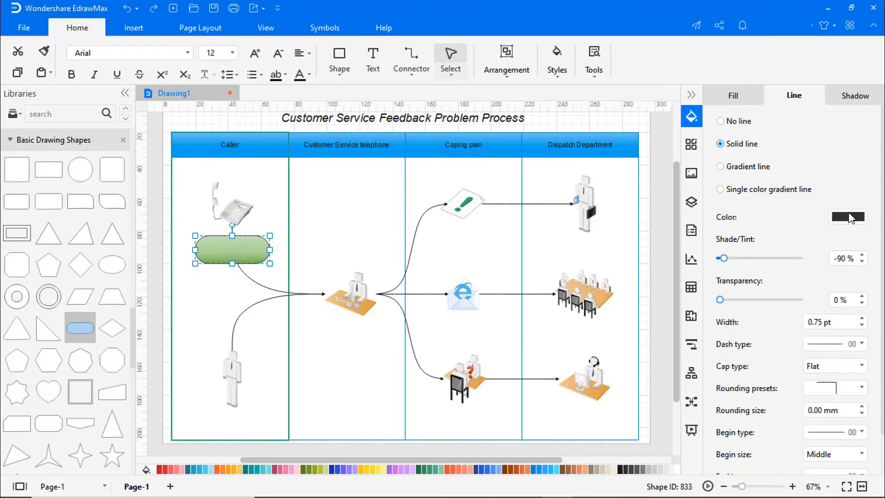
left_click(848, 217)
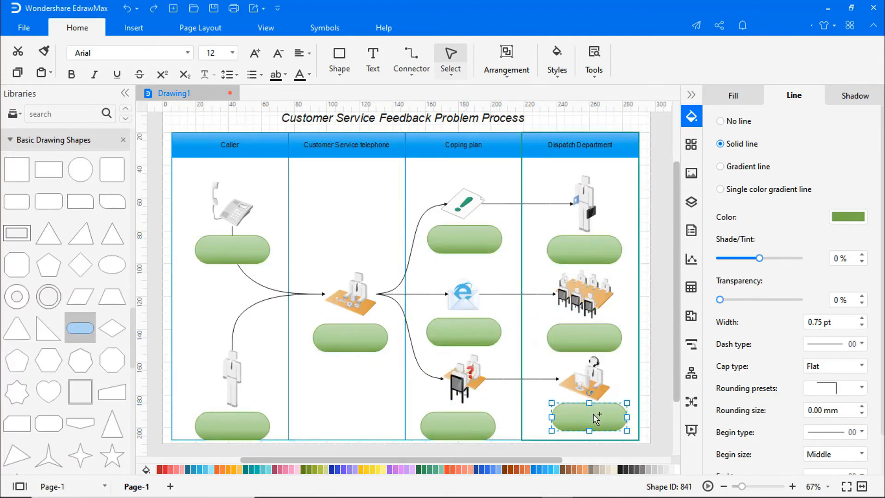
Label the first boxes: Inquiring by phone, Customer visit, Customer service, Email to the superior
left_click(792, 486)
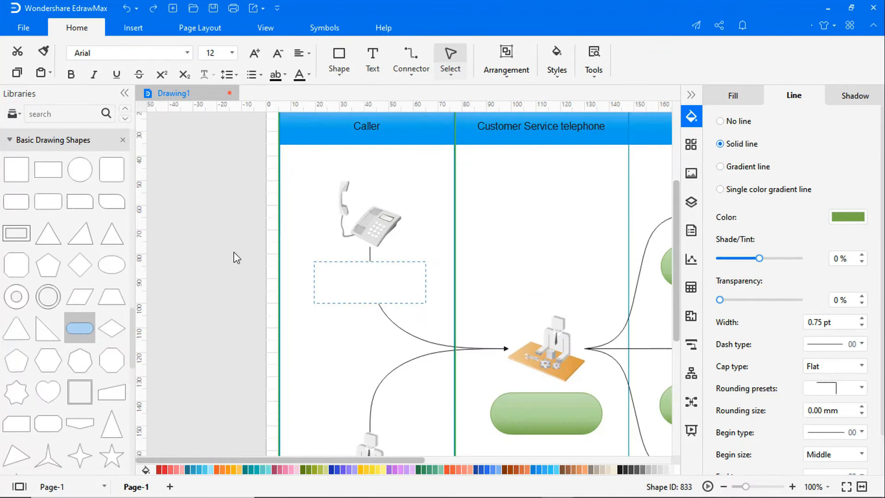
type("Inquiring by")
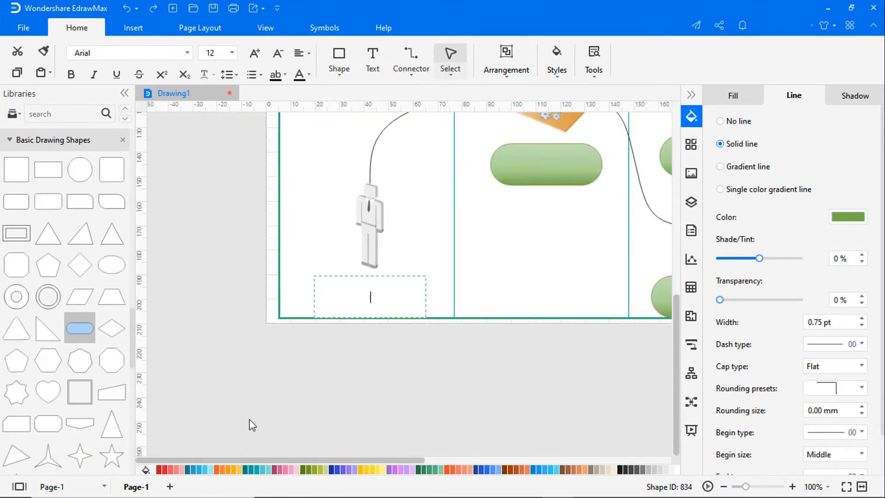
type("Customer visit")
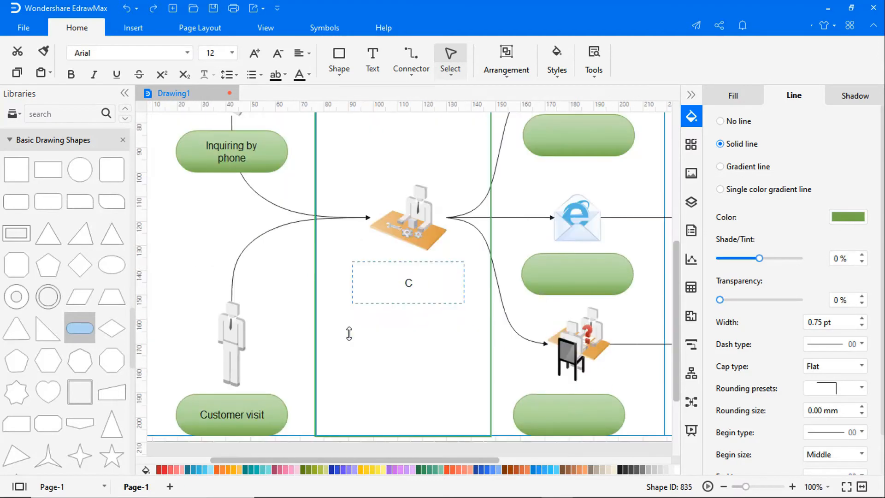
type("Customer service")
type("Feedbac")
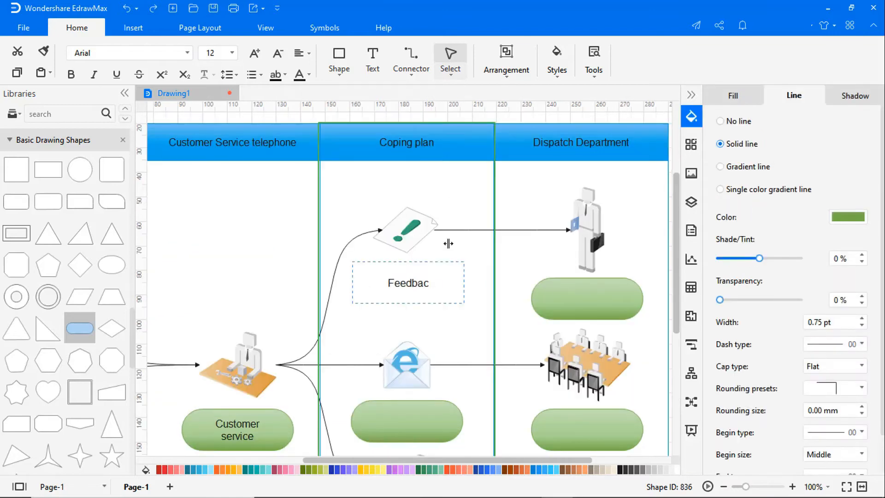
scroll("down", 3)
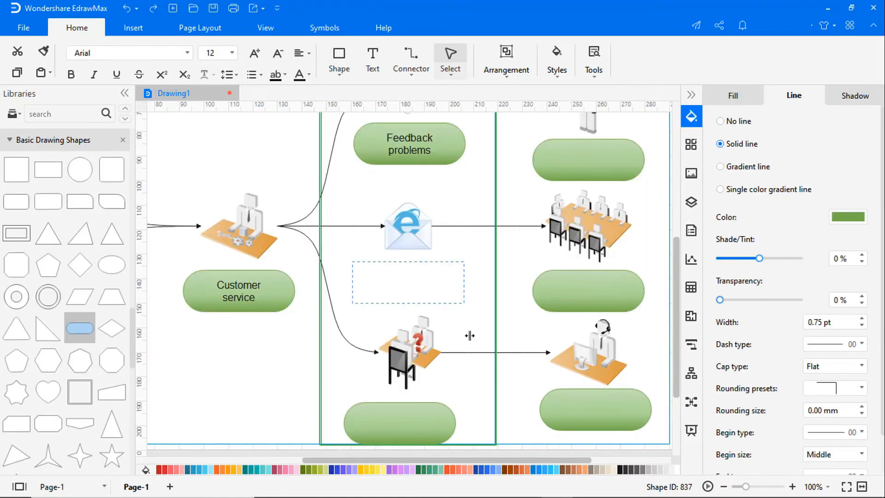
type("Email to the s")
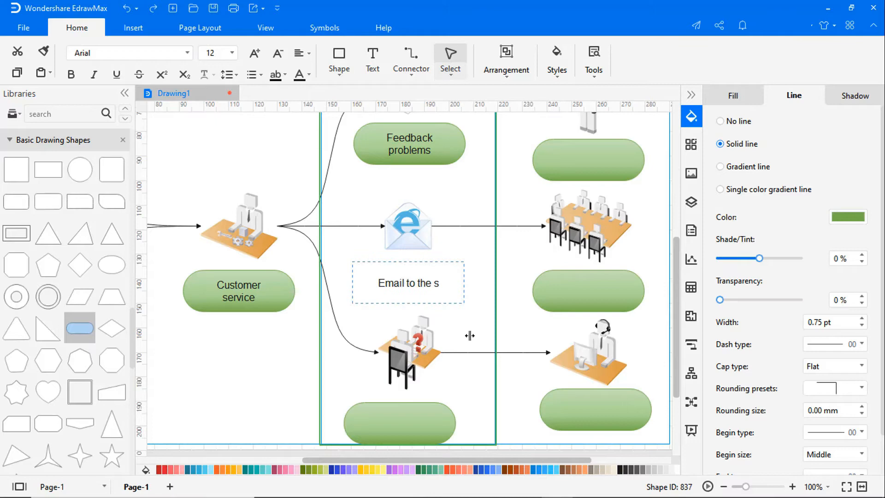
type("uperior")
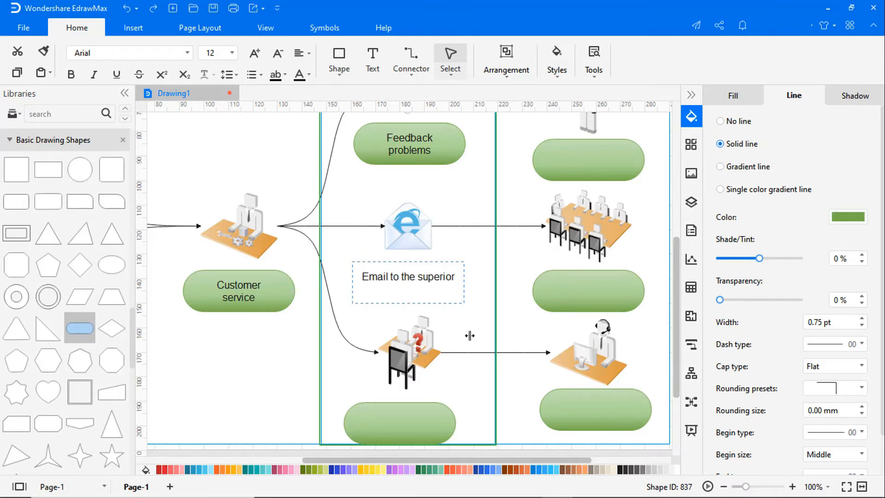
Label the remaining boxes, including Transfer to another, Expats are sent to solve problems, Other departments
scroll("down", 3)
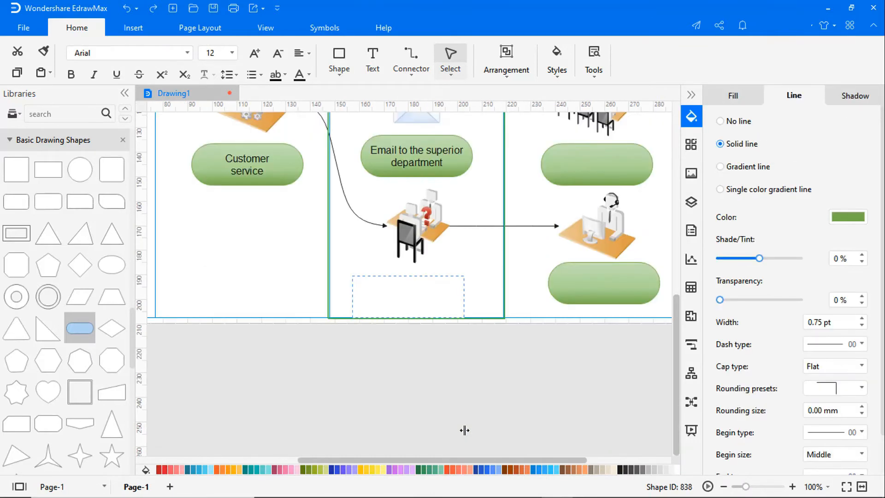
type("Transfer to another")
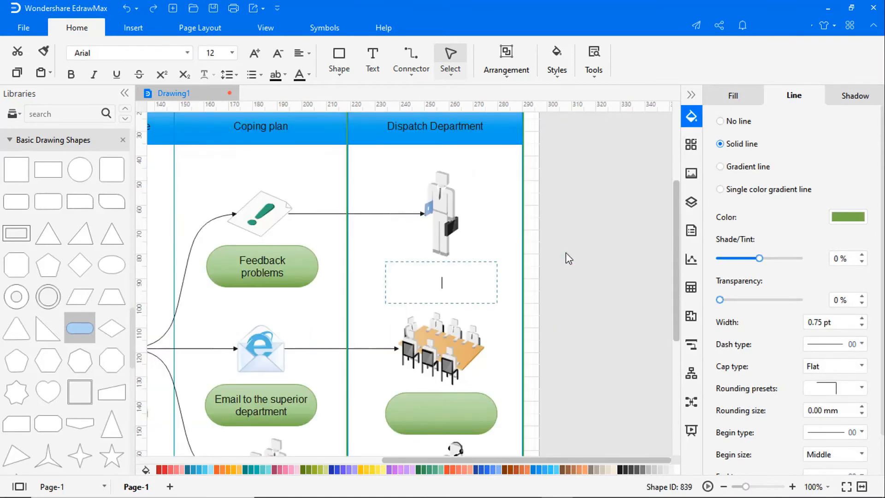
type("Expats are sent")
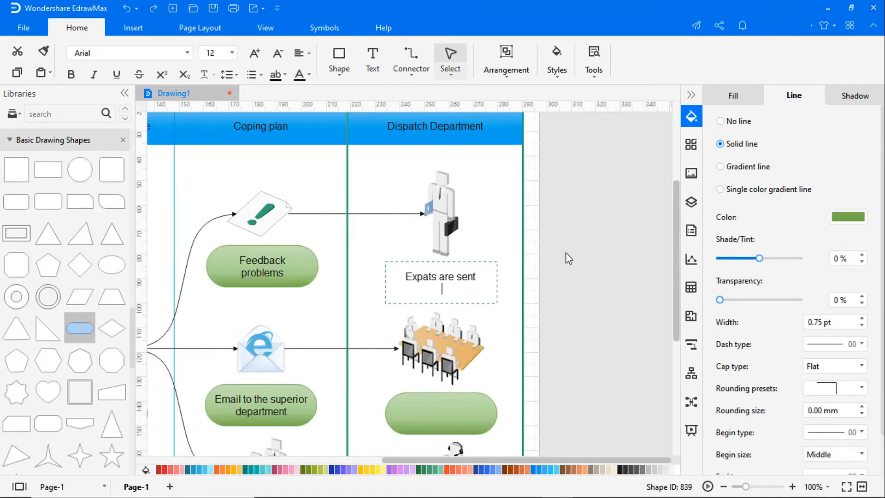
type("to solve problems")
left_click(441, 413)
type("The meet")
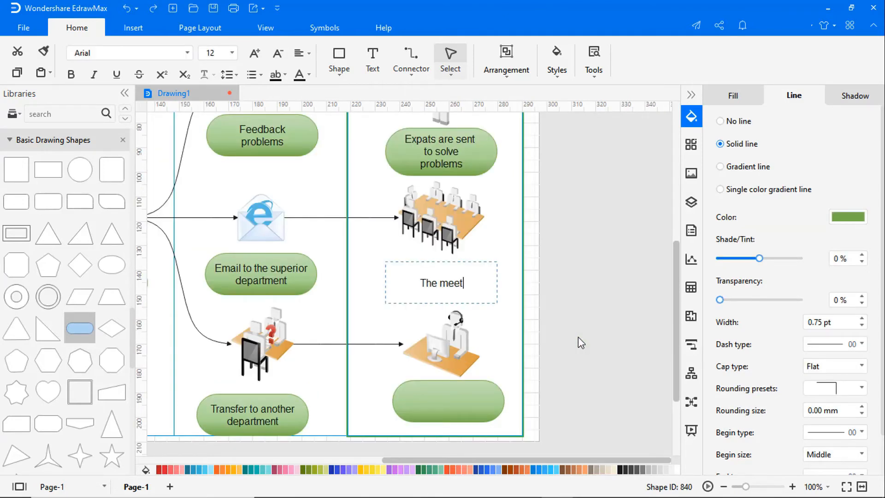
type("ing for discussion")
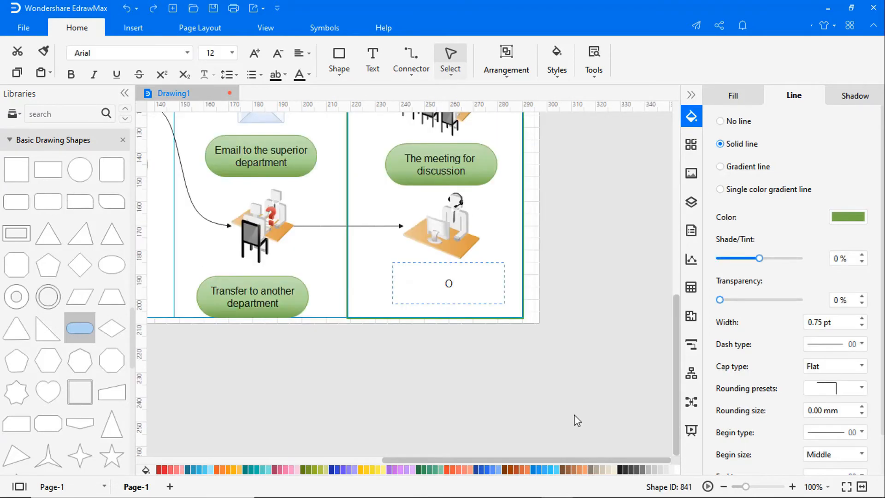
type("Other departments")
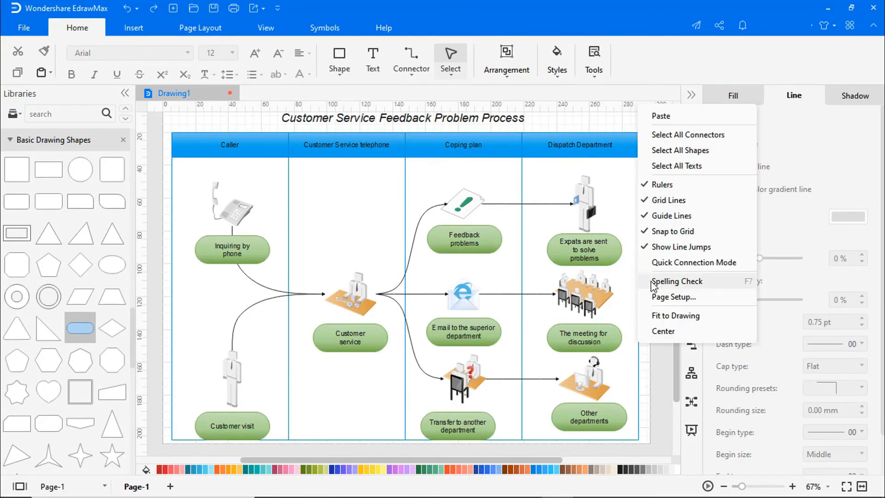
Select all connectors and make them blue and 1.5 pt thick
left_click(687, 135)
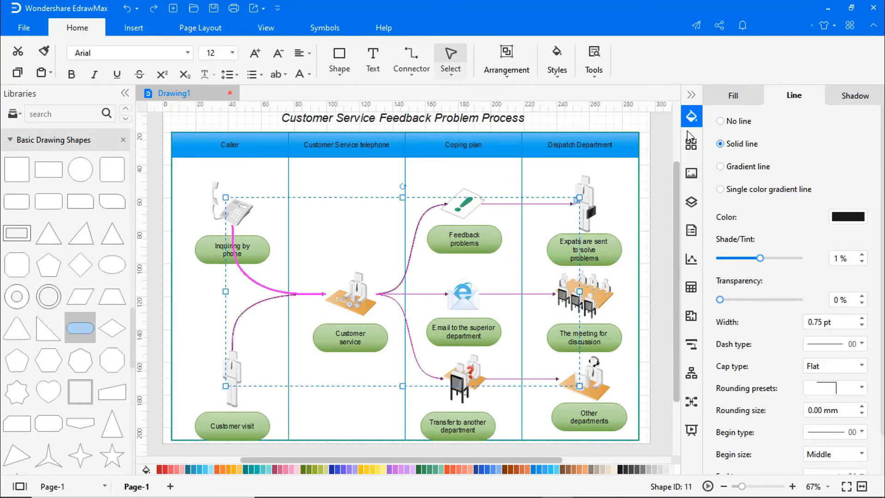
left_click(848, 216)
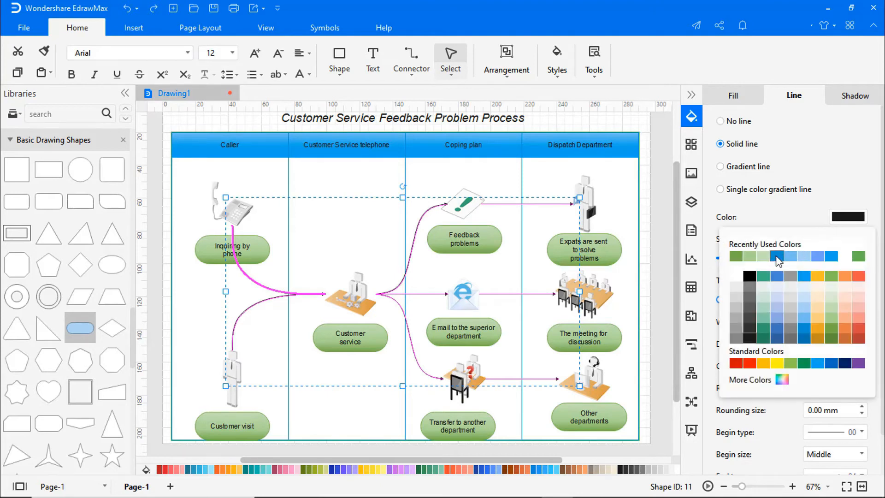
left_click(779, 257)
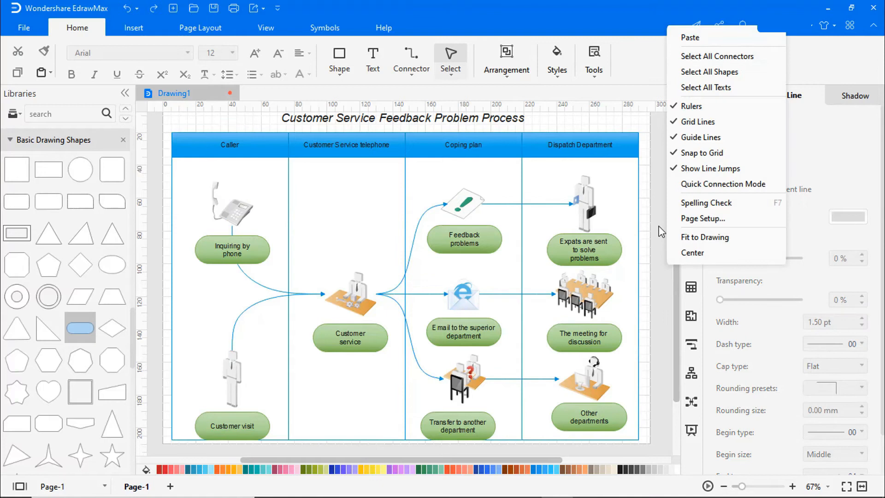
Turn the text of all shapes white, then switch to the View tab
left_click(709, 72)
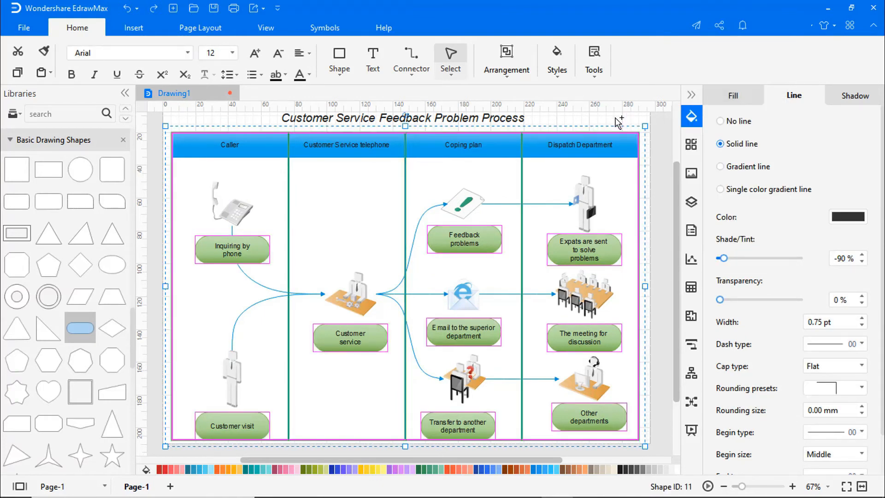
mouse_move(320, 83)
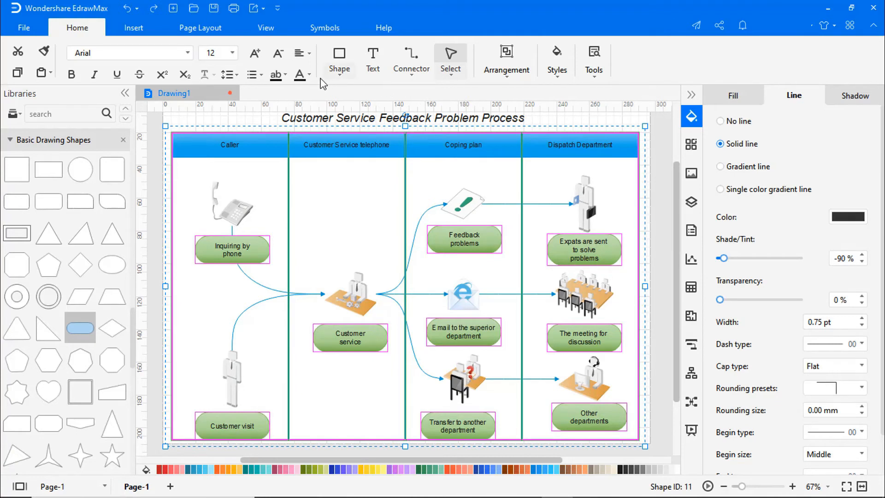
left_click(310, 75)
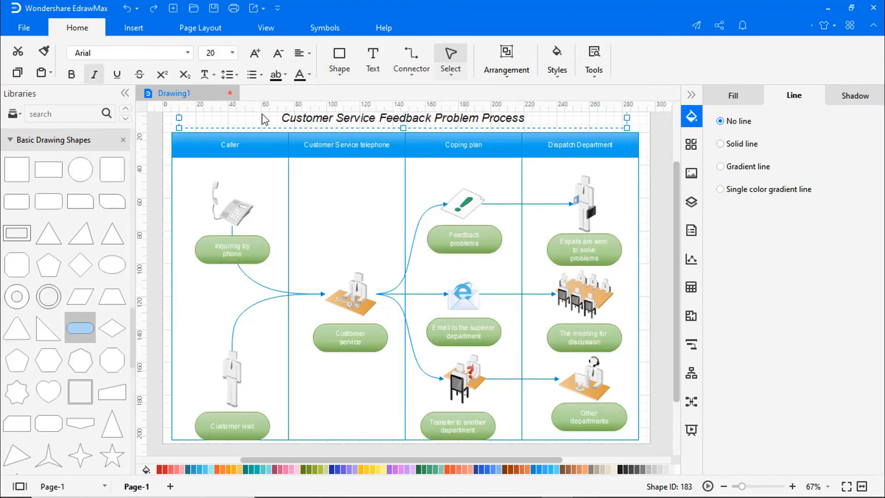
left_click(265, 28)
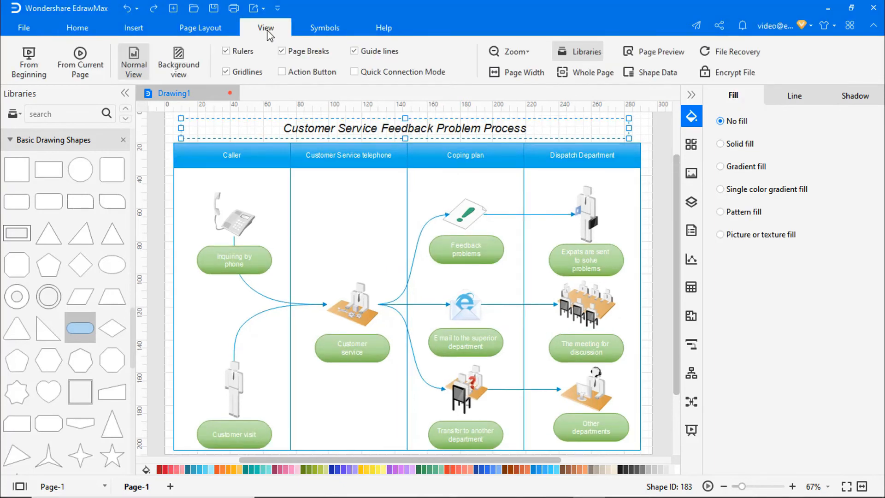